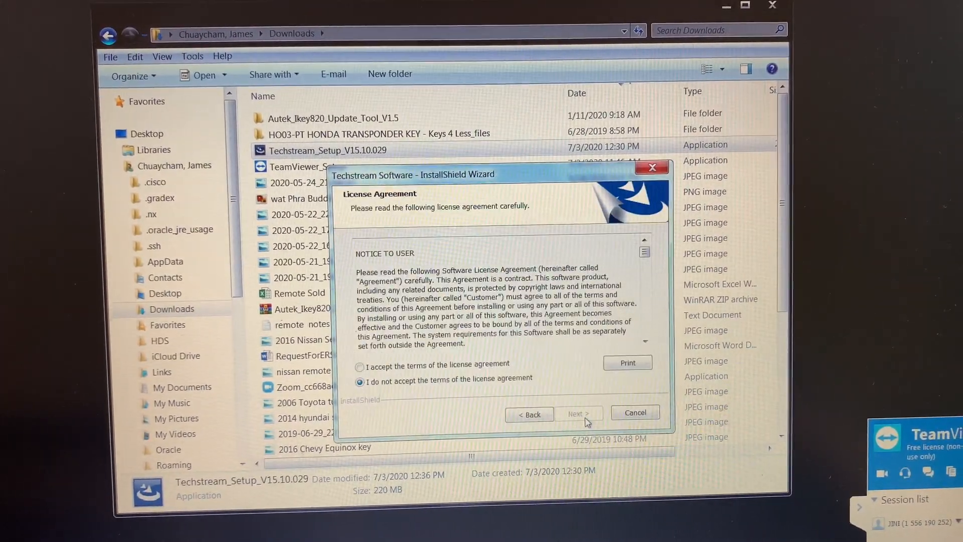
Step: Accept the license agreement terms and continue past the license step of the InstallShield Wizard
left_click(365, 369)
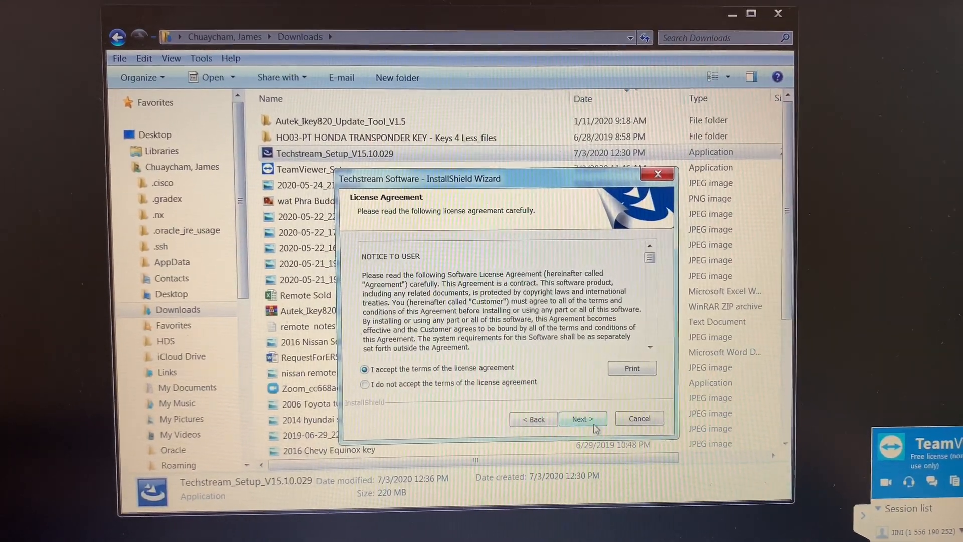
left_click(583, 419)
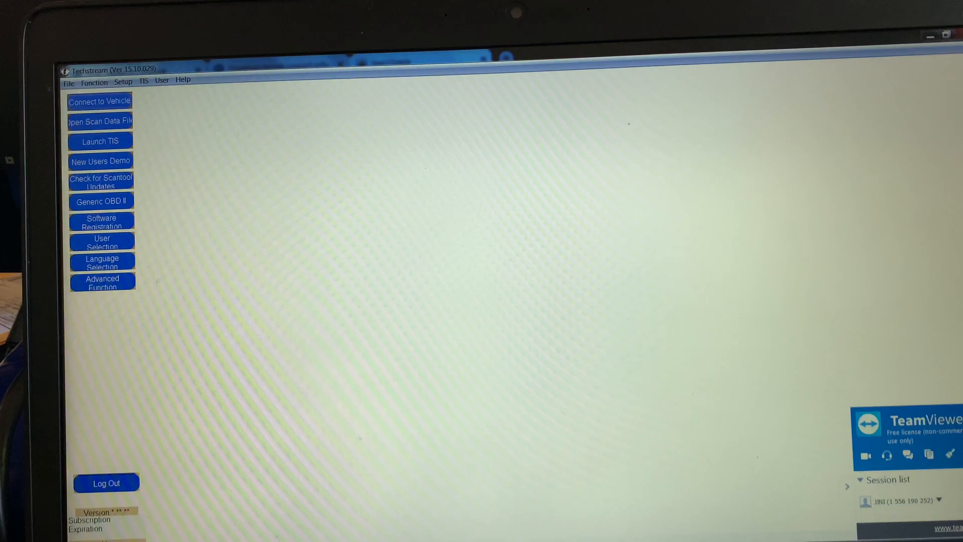
Step: Download the 64-bit Java installer from java.com in Chrome, run it, and choose Restart Later
left_click(100, 220)
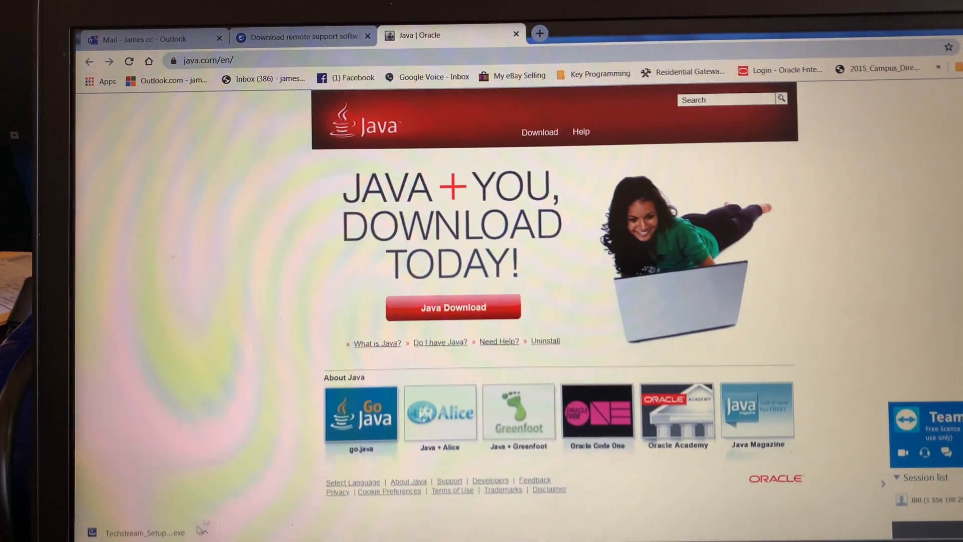
left_click(453, 308)
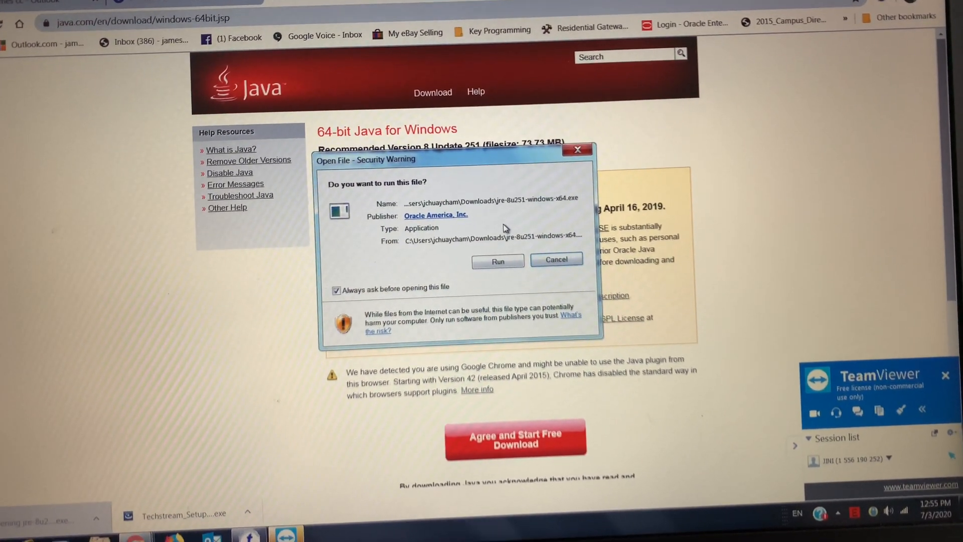
left_click(498, 261)
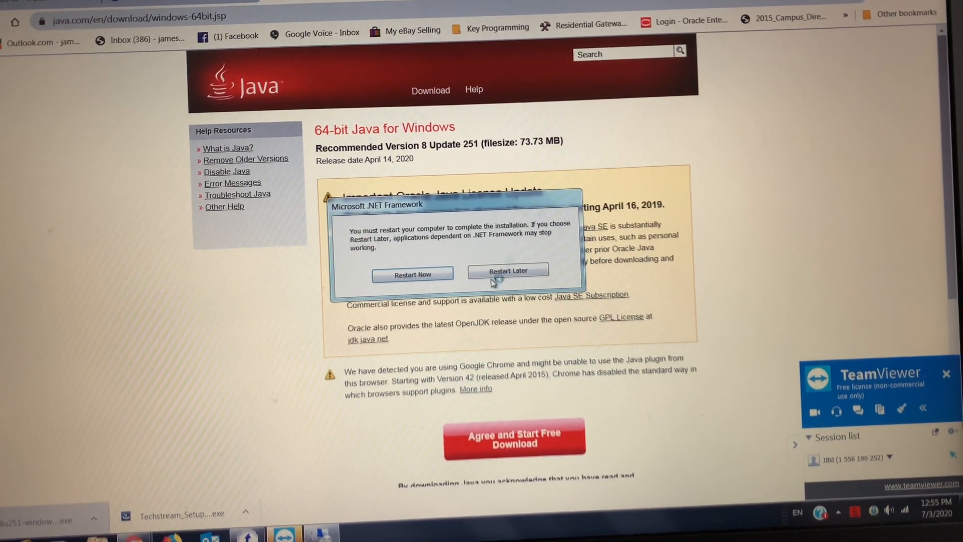
left_click(508, 271)
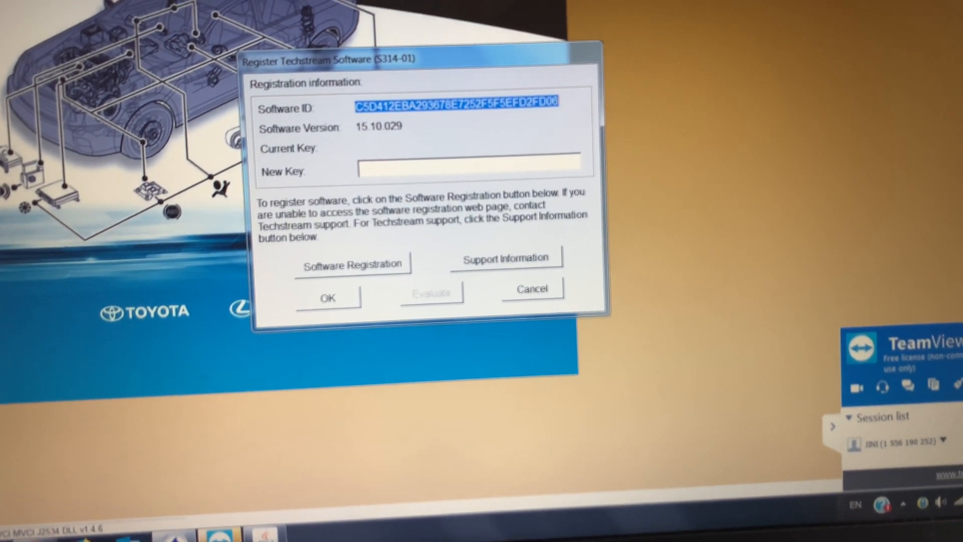
Step: Confirm the pasted registration key so Techstream 15.10.029 shows a 5000-day subscription
left_click(460, 173)
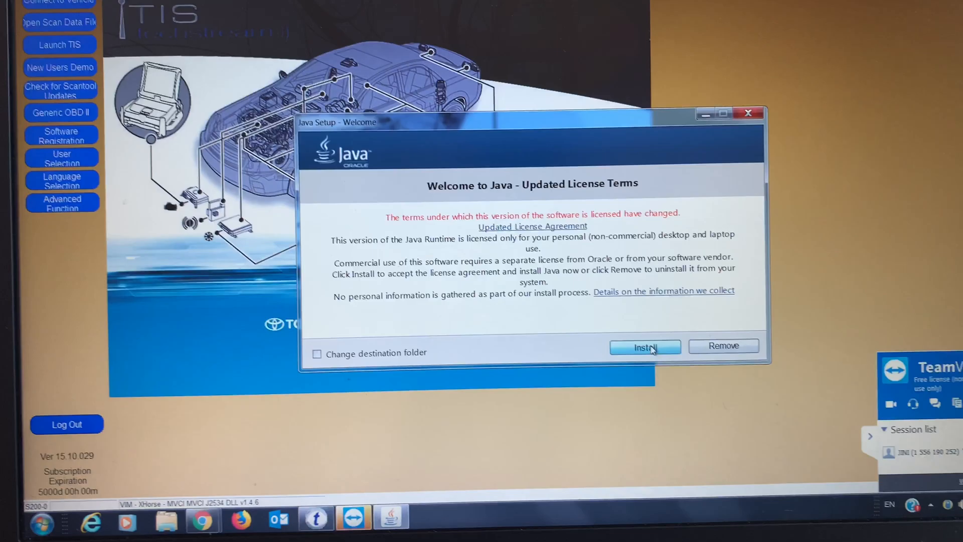
Step: Install the updated Java and uninstall the out-of-date Java 8 Update 171
left_click(646, 347)
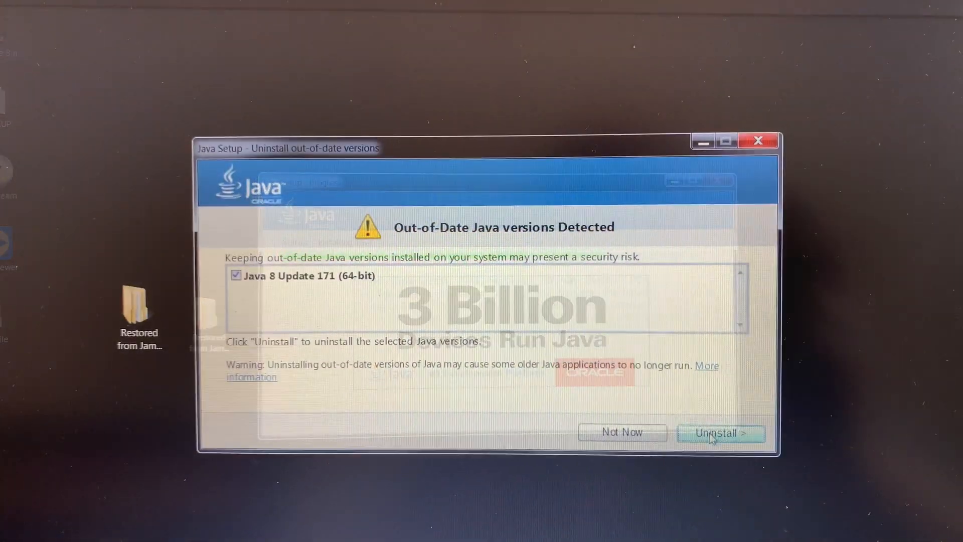
left_click(720, 433)
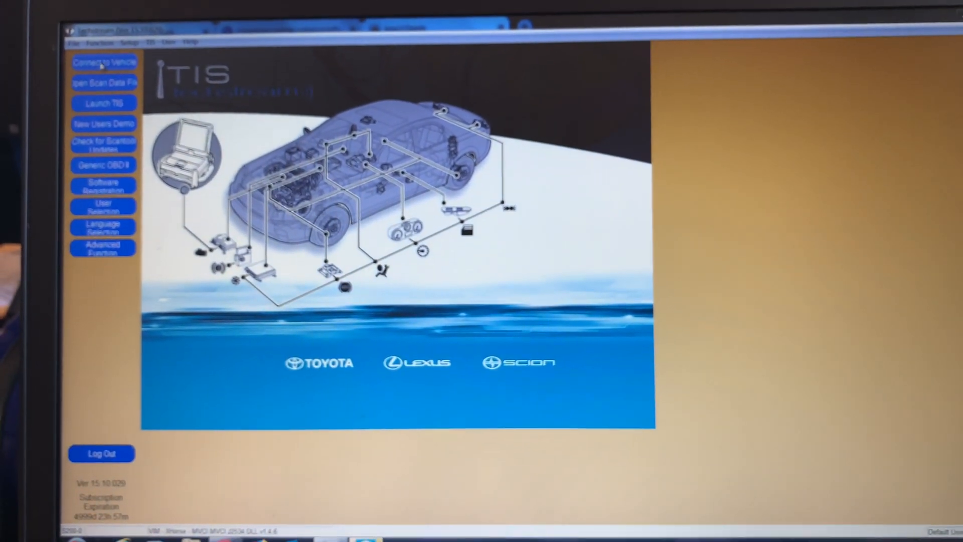
Step: Start Connect to Vehicle so the Vehicle Connection Wizard connects through the vehicle interface
left_click(104, 64)
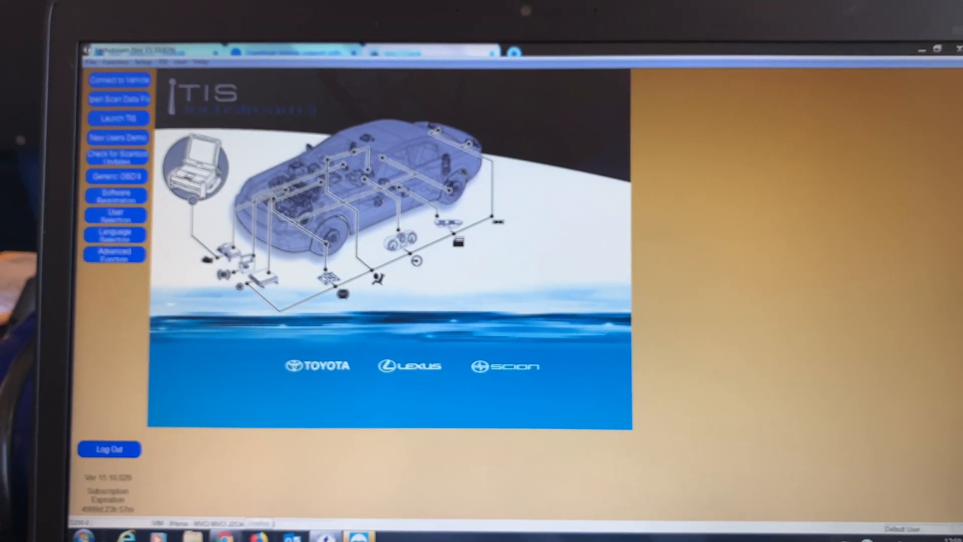
left_click(119, 80)
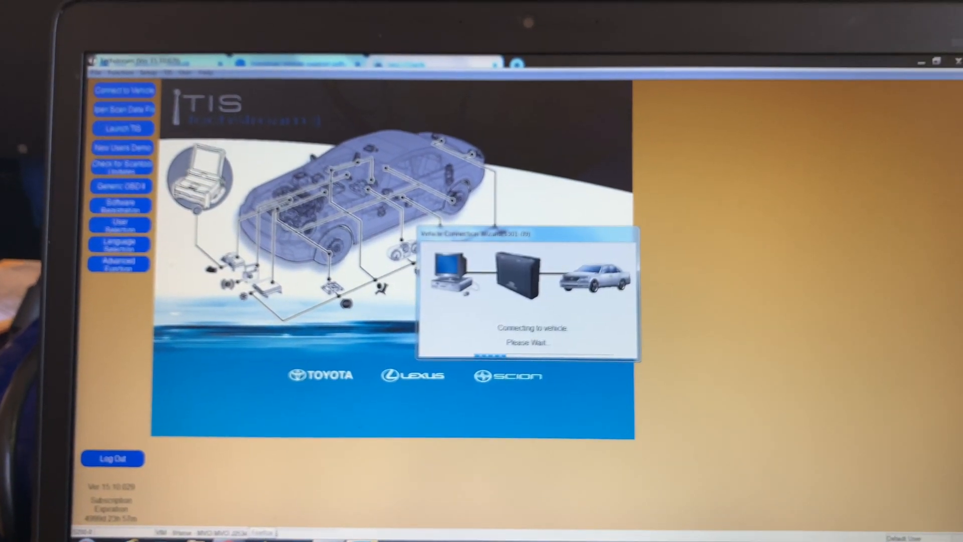